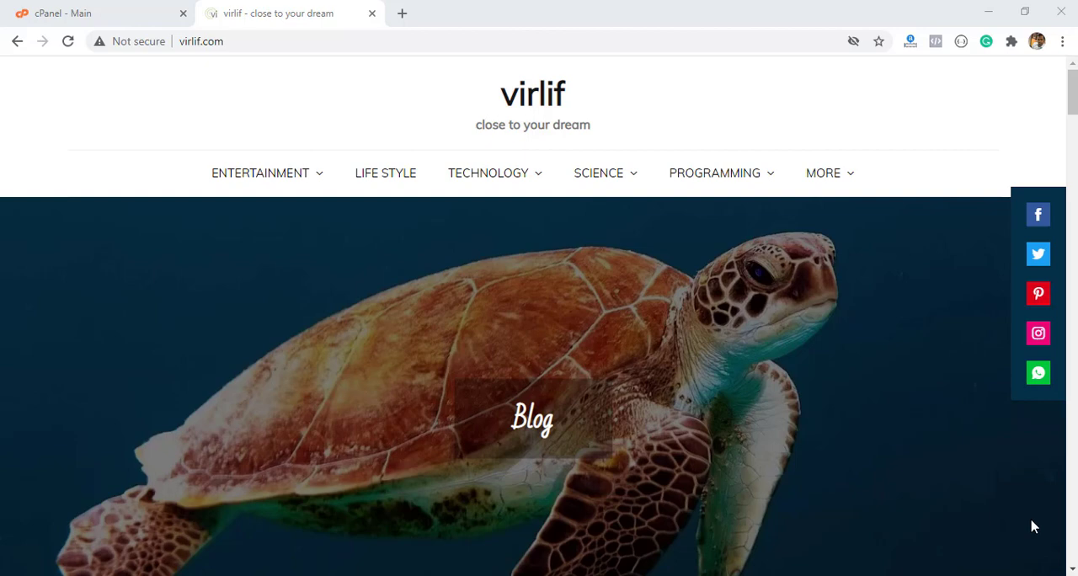
{"action": "mouse_move", "coordinate": [1028, 531]}
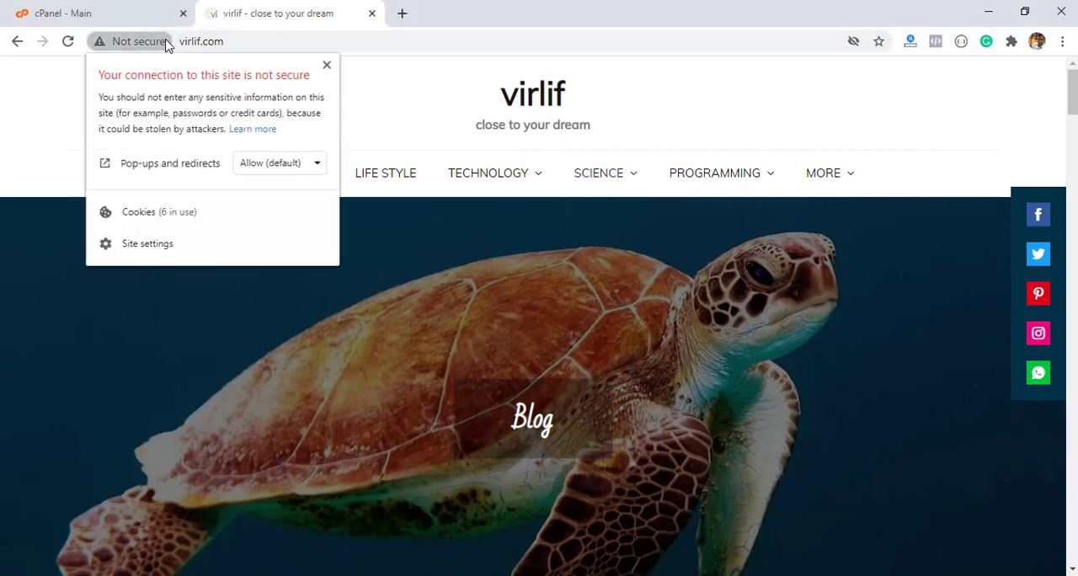
{"action": "mouse_move", "coordinate": [131, 40]}
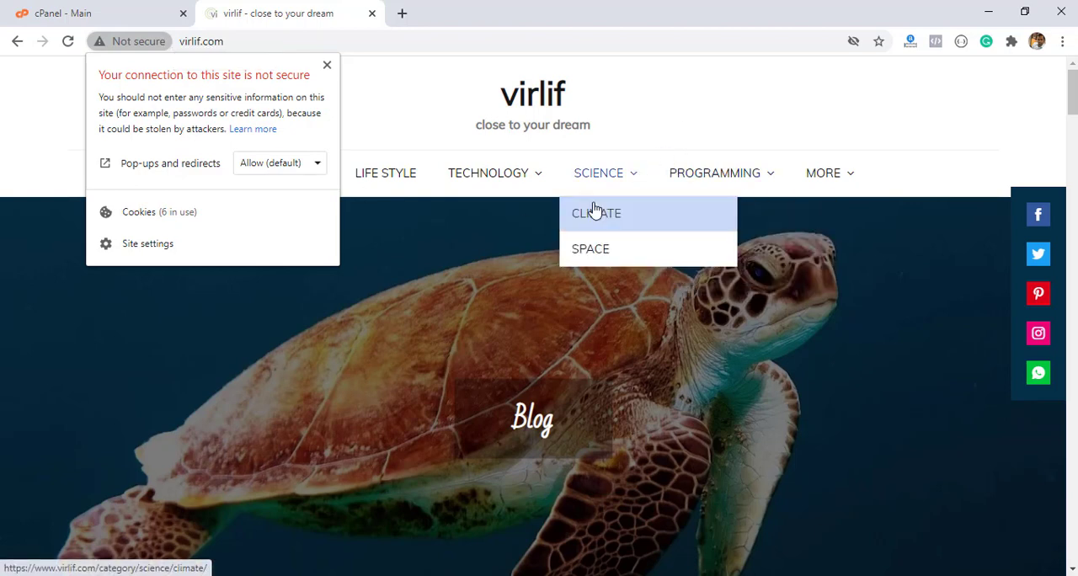
{"action": "mouse_move", "coordinate": [632, 408]}
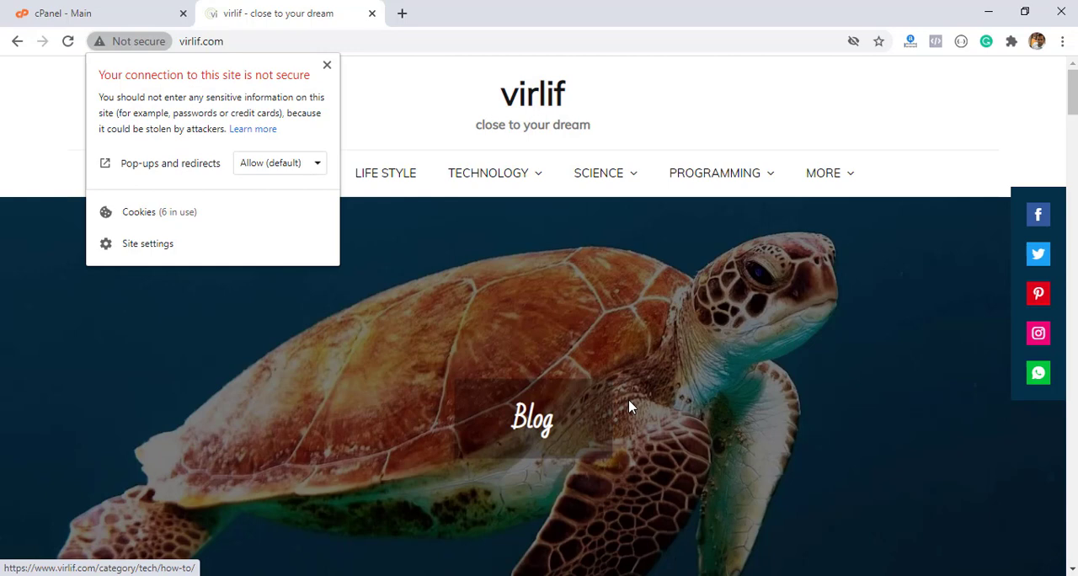
{"action": "mouse_move", "coordinate": [620, 323]}
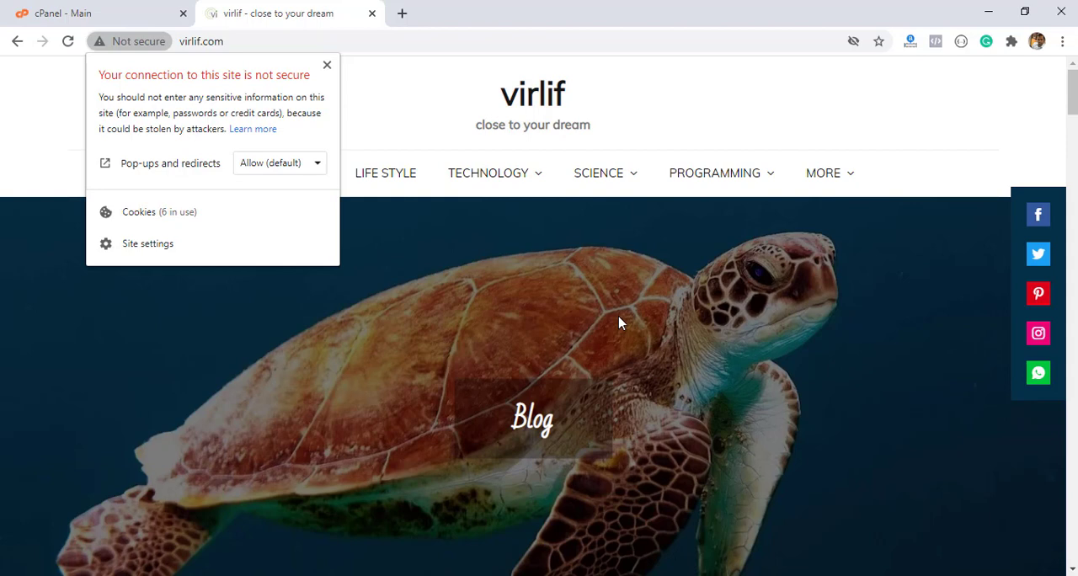
{"action": "mouse_move", "coordinate": [642, 336]}
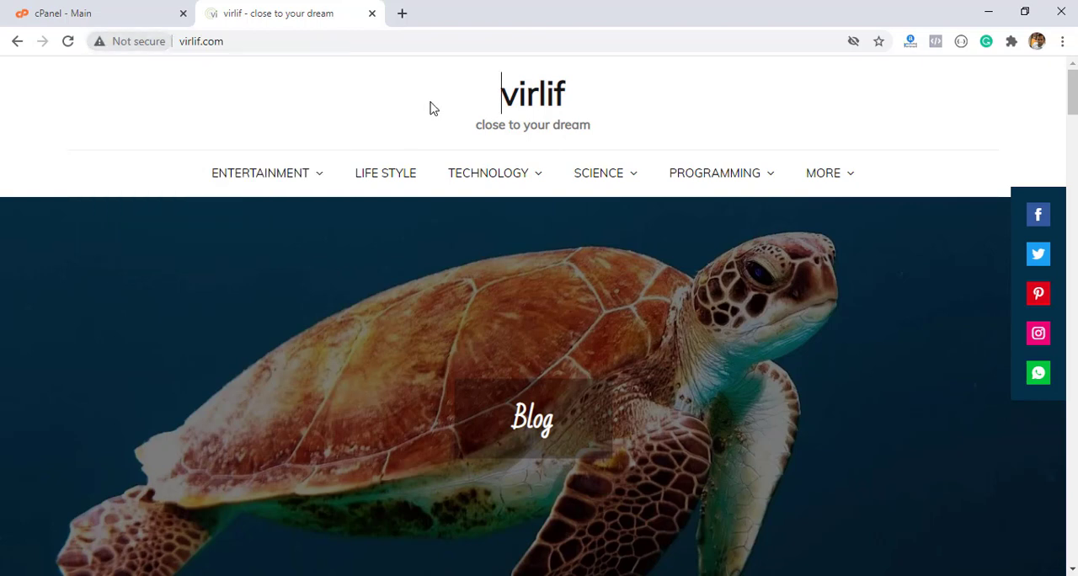
{"action": "mouse_move", "coordinate": [430, 121]}
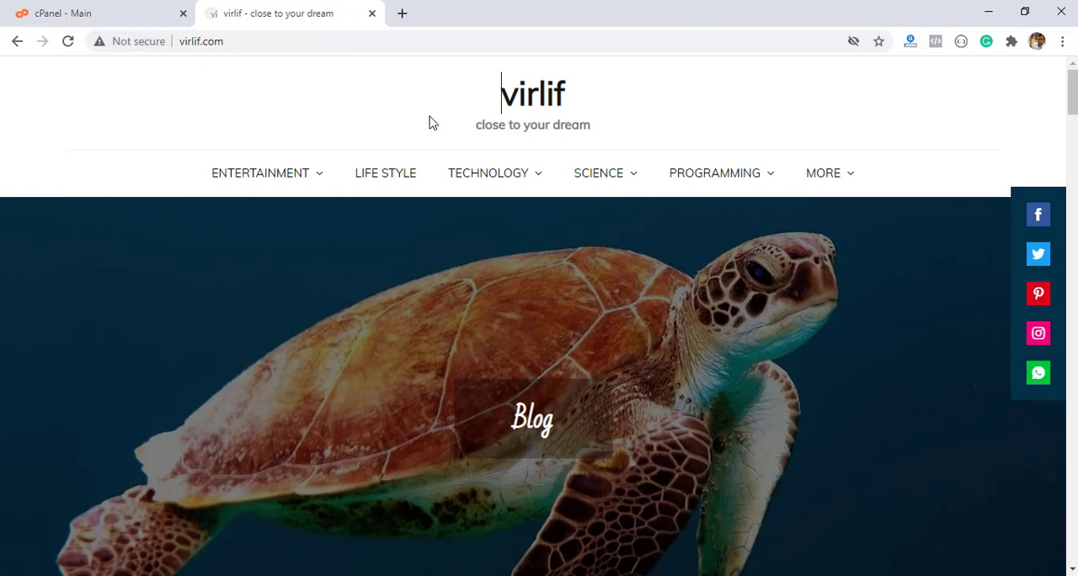
- Switch to the cPanel main page showing virlif.com with no valid certificate
{"action": "left_click", "coordinate": [101, 14]}
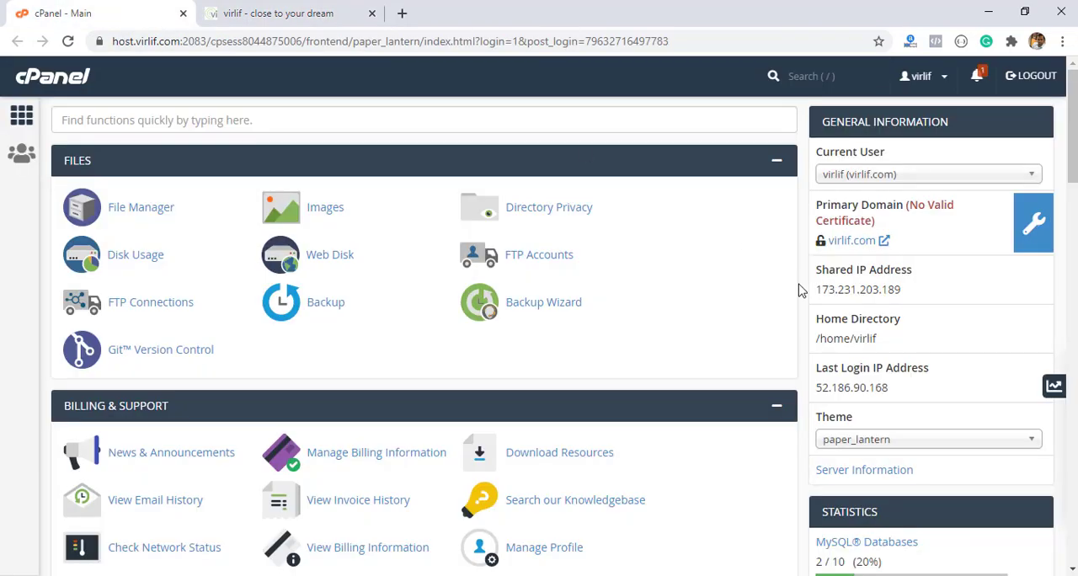
{"action": "mouse_move", "coordinate": [673, 300]}
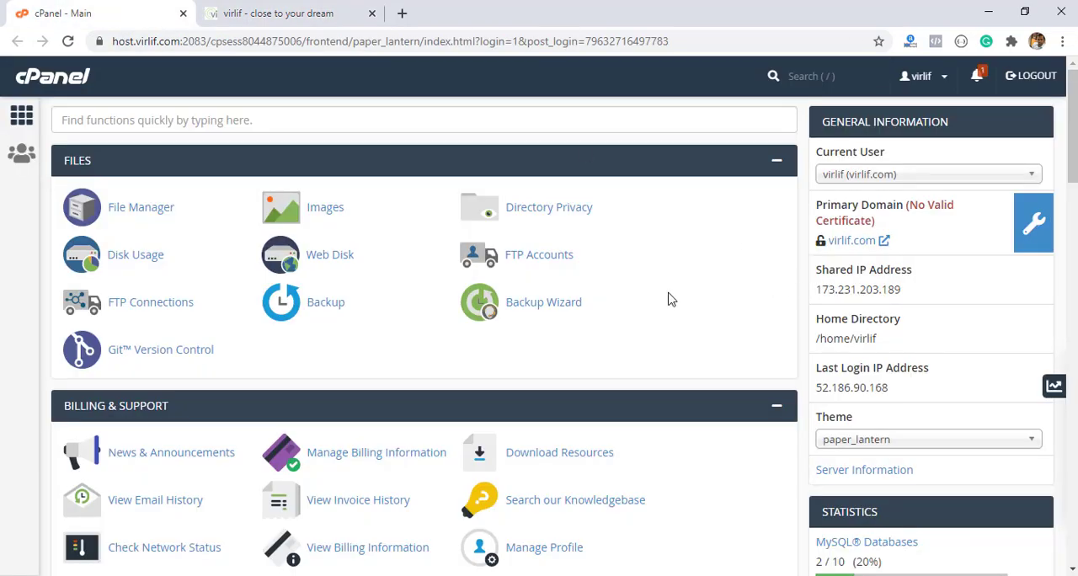
{"action": "mouse_move", "coordinate": [674, 287]}
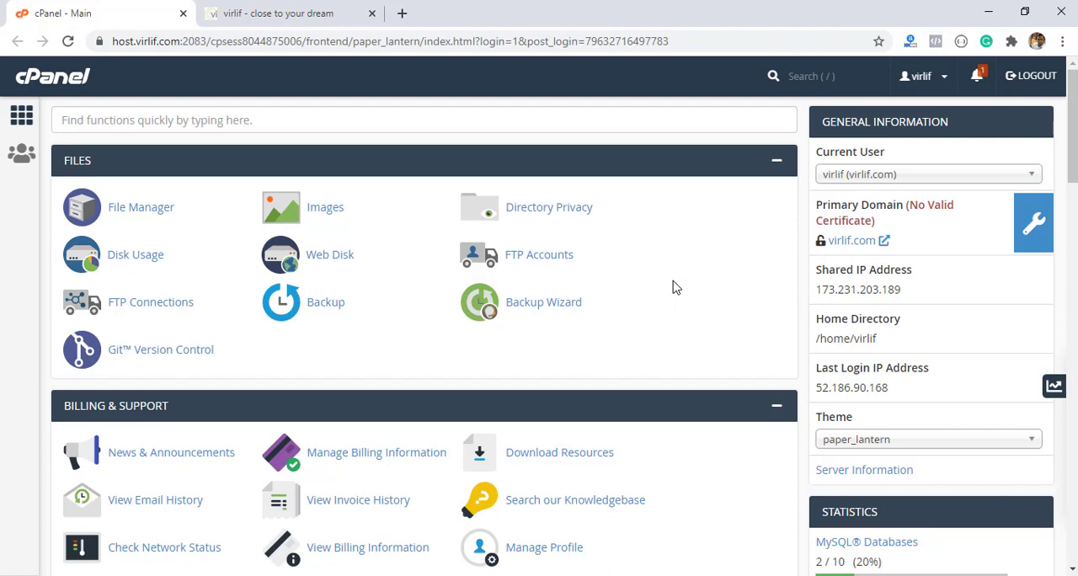
{"action": "mouse_move", "coordinate": [858, 288]}
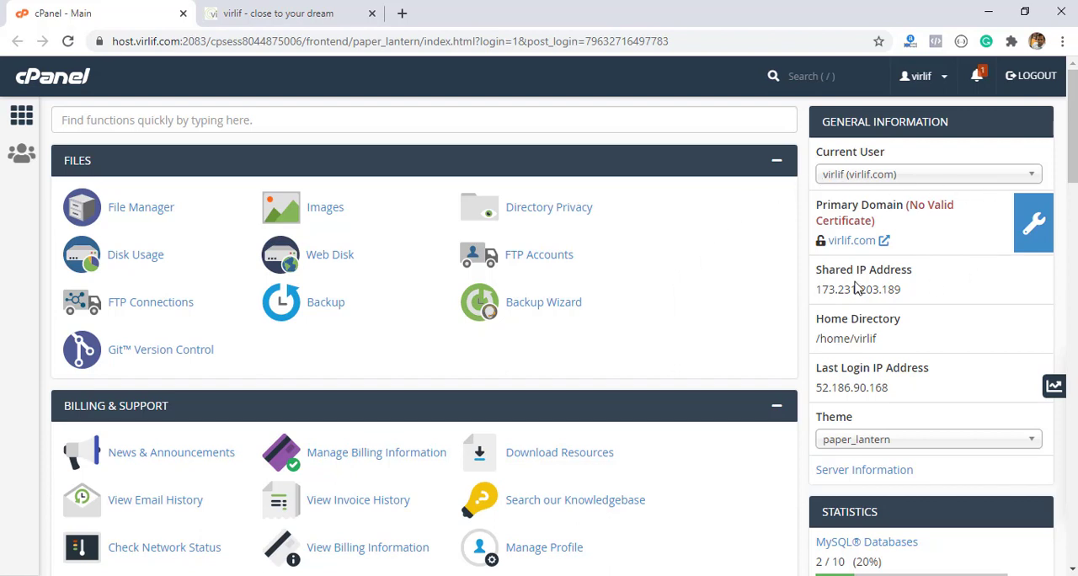
{"action": "mouse_move", "coordinate": [964, 248]}
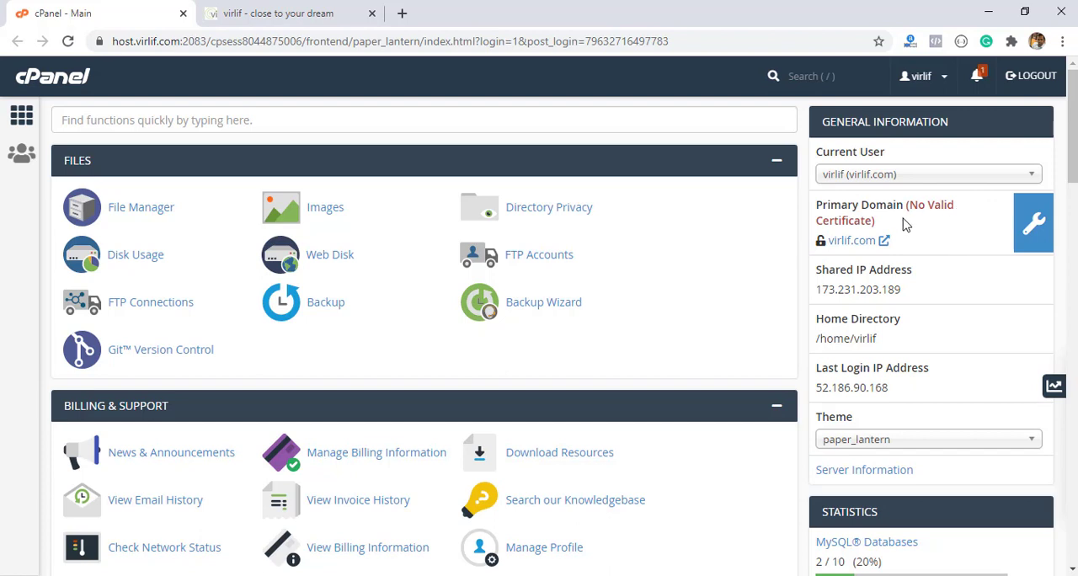
{"action": "mouse_move", "coordinate": [954, 223]}
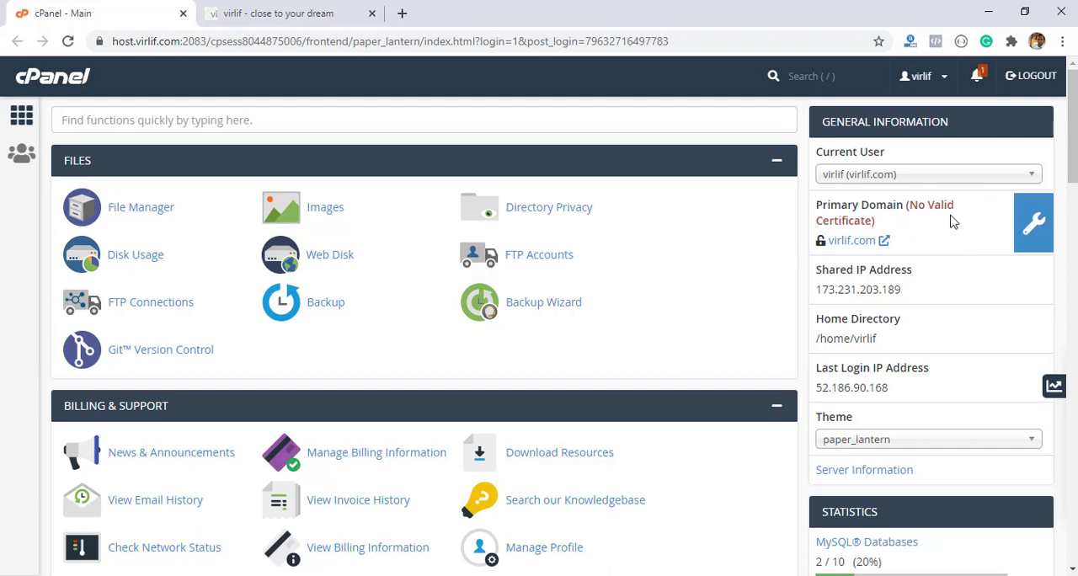
{"action": "mouse_move", "coordinate": [1035, 222]}
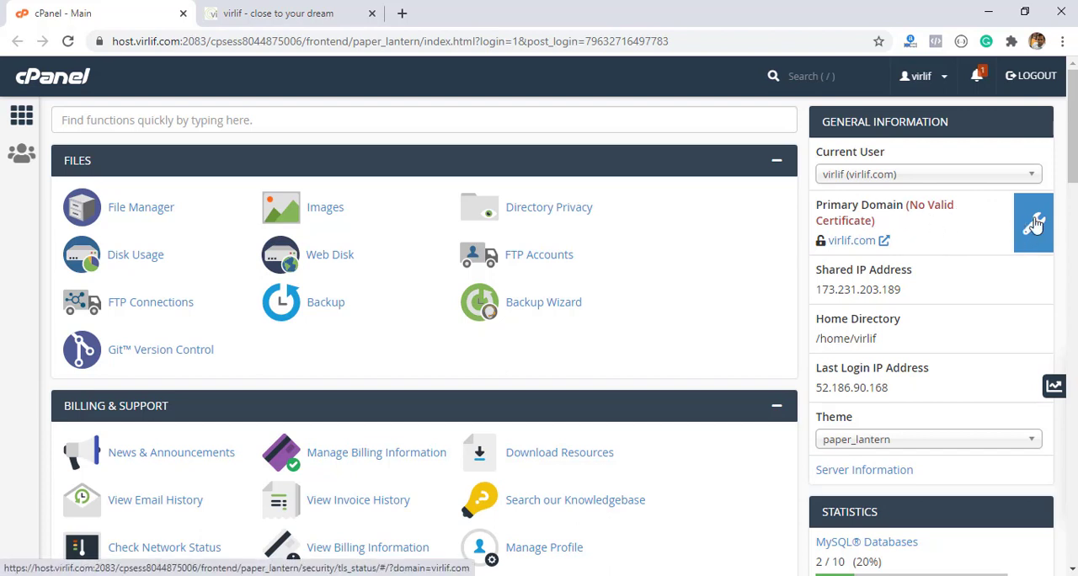
- Show the SSL/TLS Status list revealing AutoSSL errors on virlif.com and mail.virlif.com
{"action": "left_click", "coordinate": [1033, 222]}
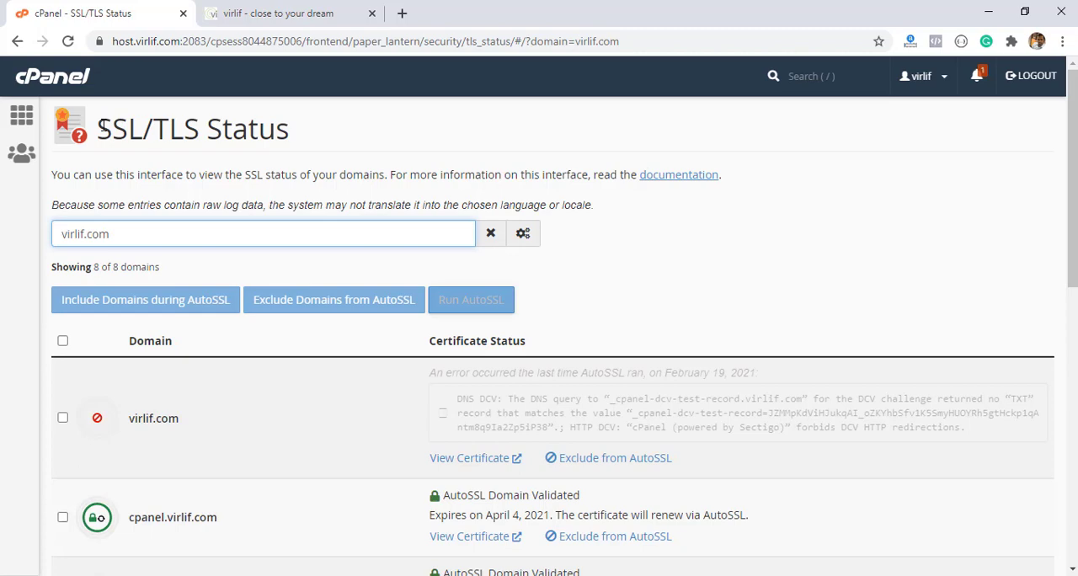
{"action": "scroll", "scroll_direction": "down", "scroll_amount": 3}
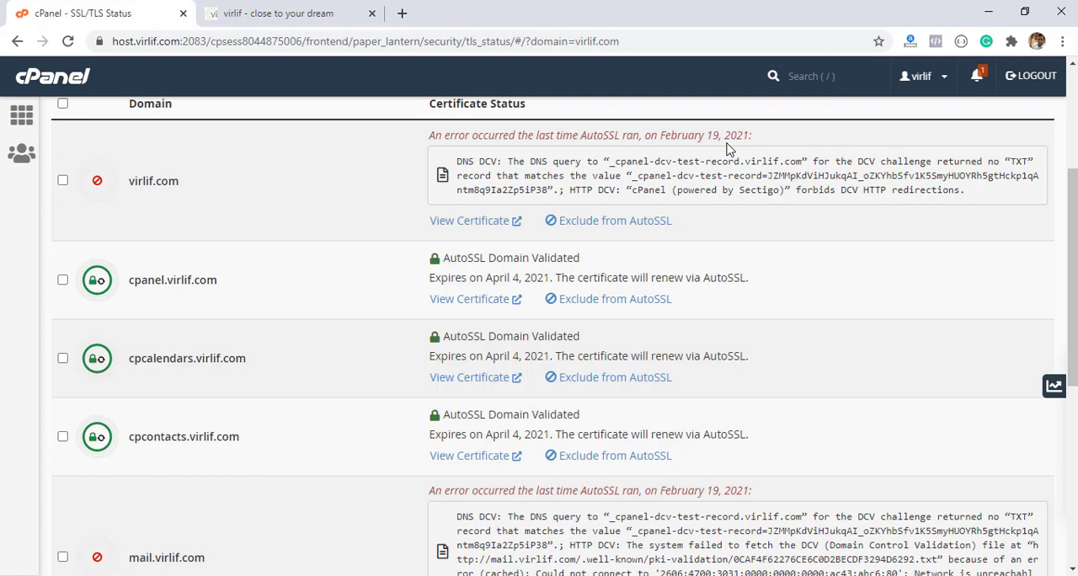
{"action": "mouse_move", "coordinate": [685, 157]}
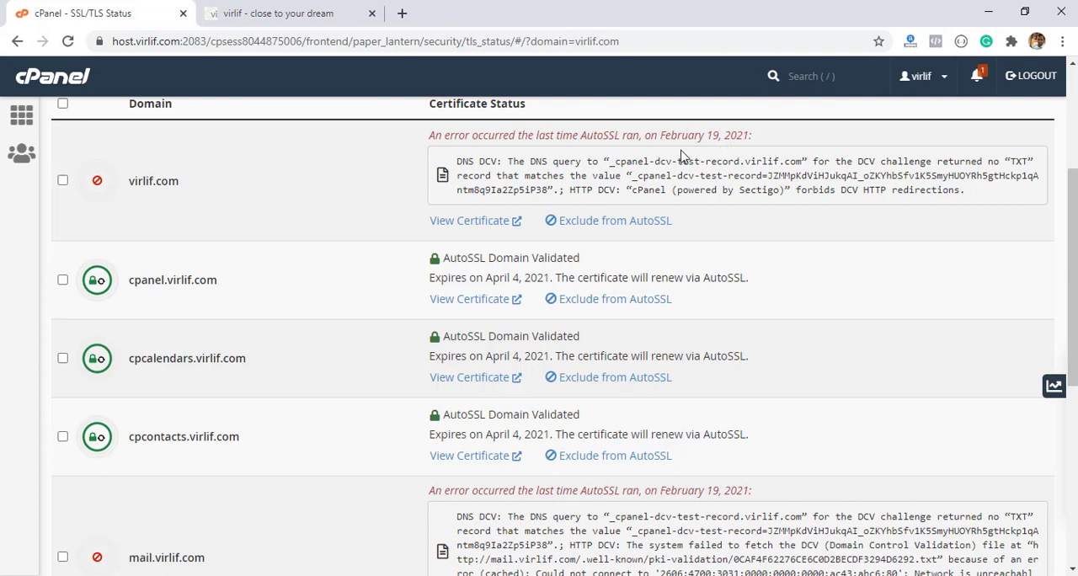
{"action": "mouse_move", "coordinate": [728, 150]}
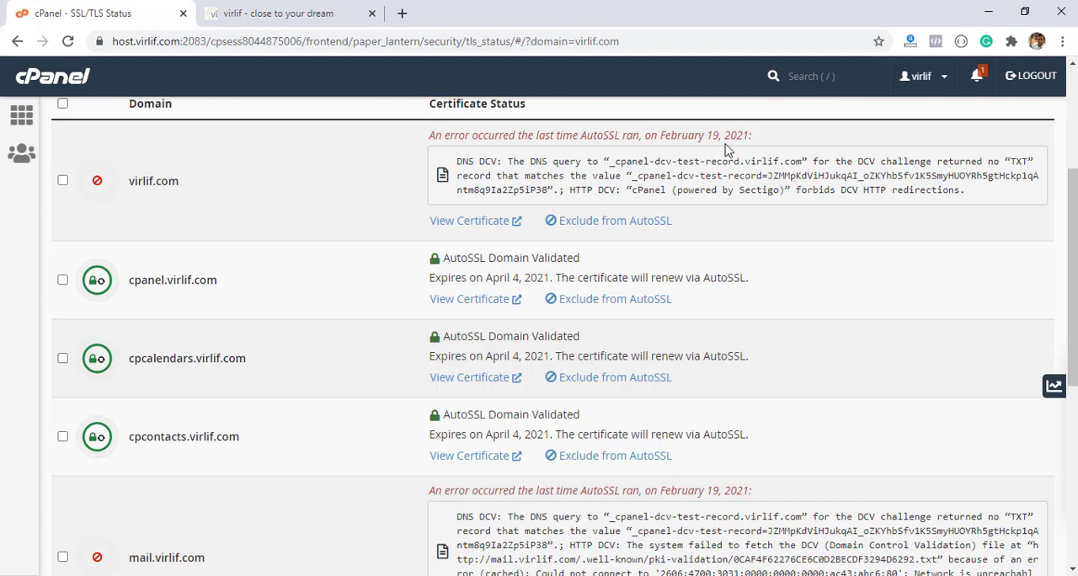
{"action": "scroll", "scroll_direction": "down", "scroll_amount": 3}
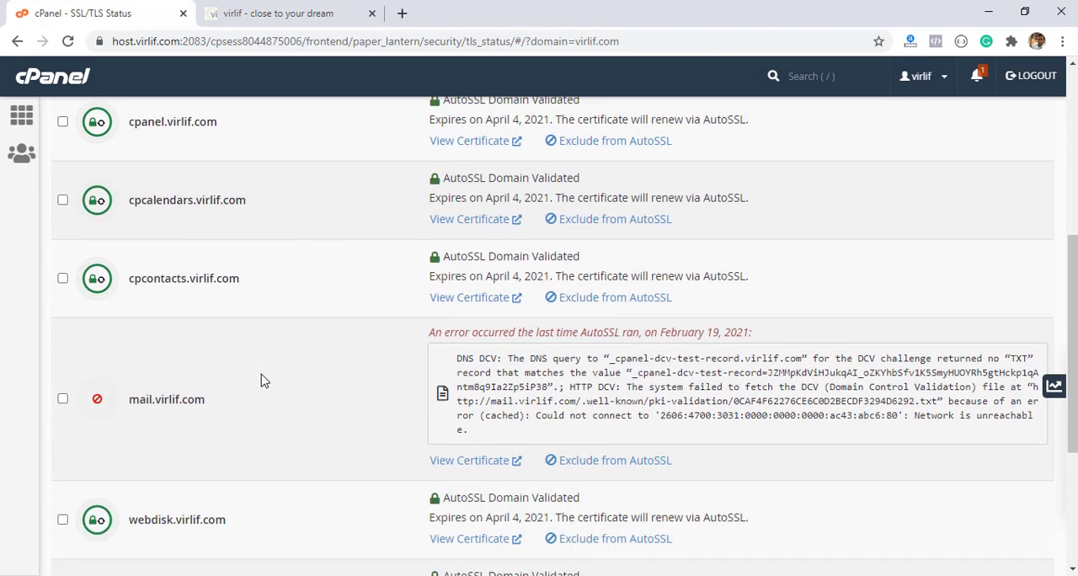
{"action": "scroll", "scroll_direction": "down", "scroll_amount": 3}
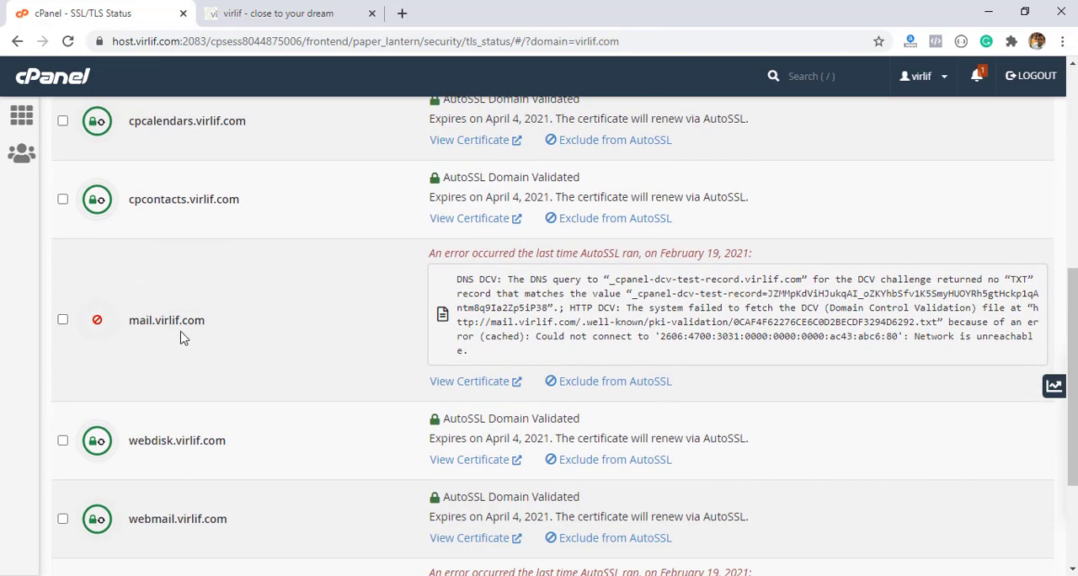
{"action": "mouse_move", "coordinate": [721, 276]}
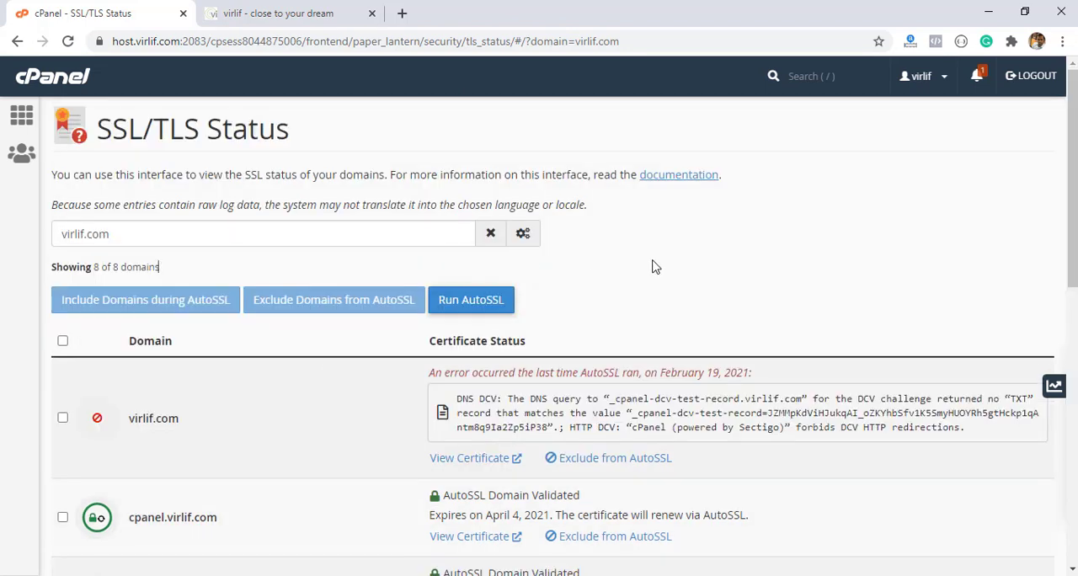
{"action": "scroll", "scroll_direction": "down", "scroll_amount": 3}
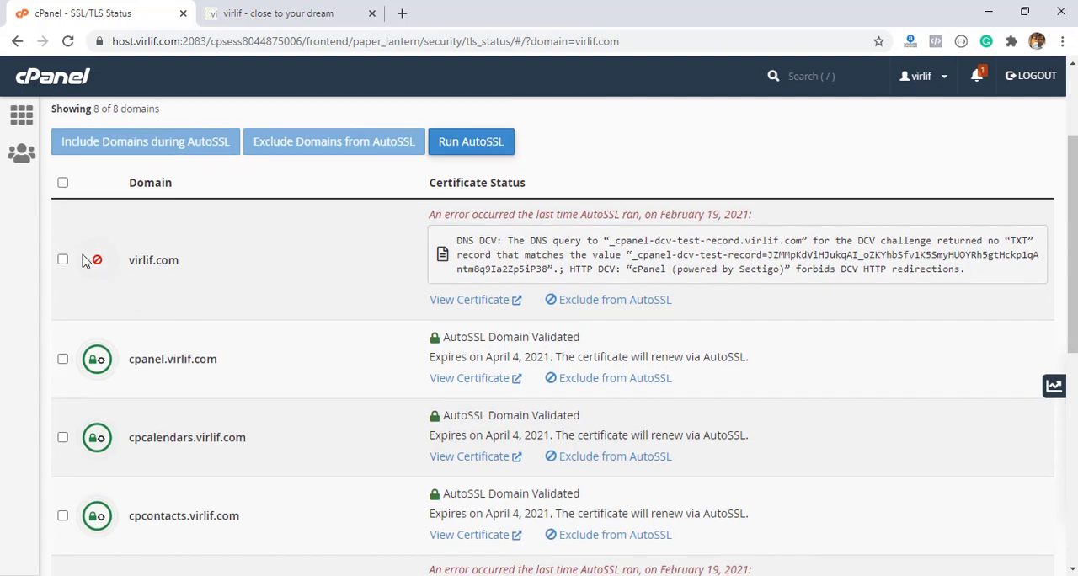
{"action": "scroll", "scroll_direction": "down", "scroll_amount": 3}
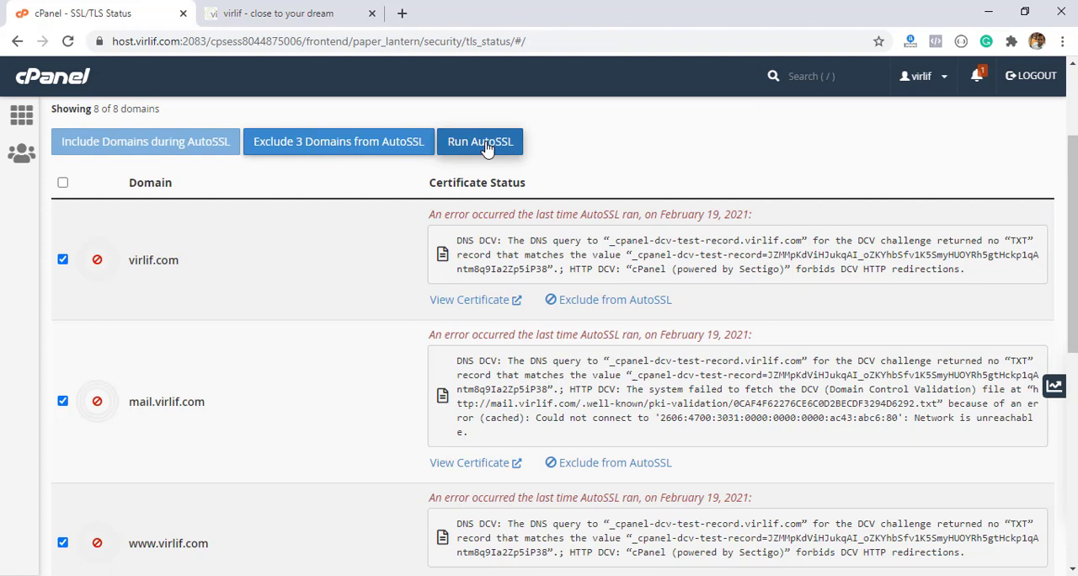
{"action": "left_click", "coordinate": [480, 142]}
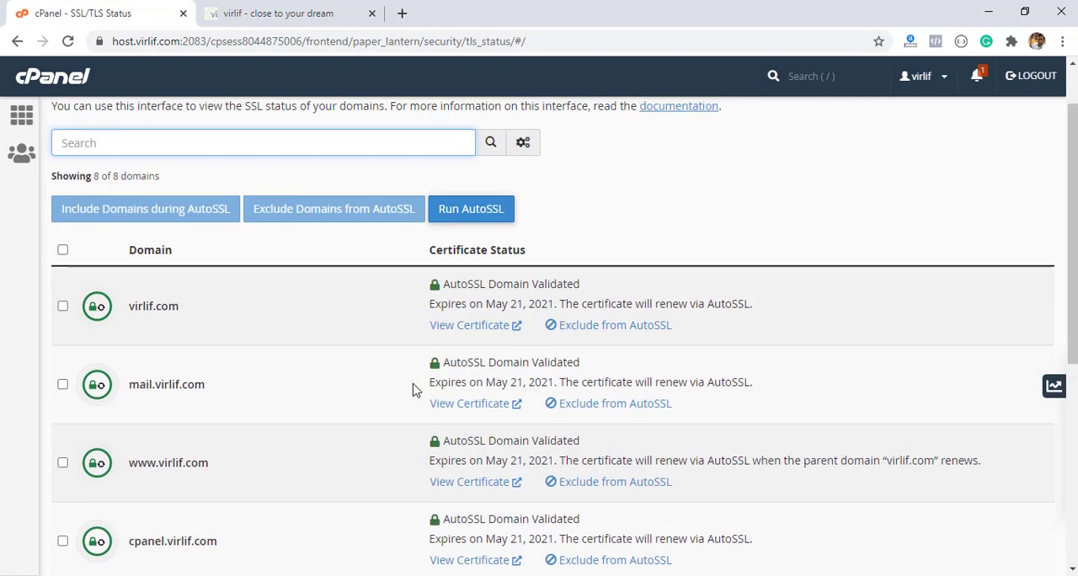
- Scroll the SSL/TLS Status list confirming all eight domains validated until May 21, 2021
{"action": "scroll", "scroll_direction": "down", "scroll_amount": 3}
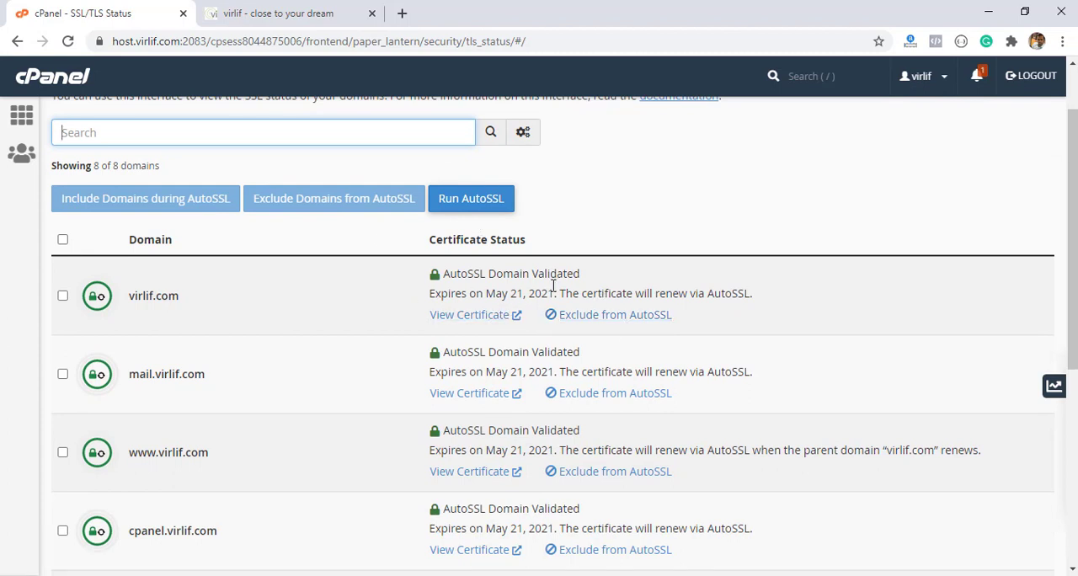
{"action": "scroll", "scroll_direction": "down", "scroll_amount": 3}
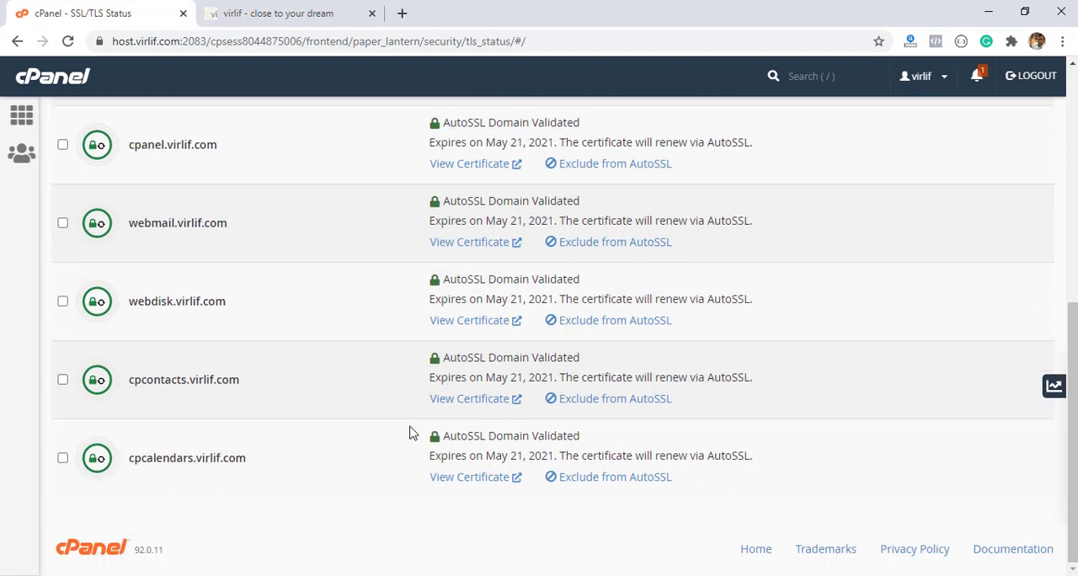
{"action": "scroll", "scroll_direction": "up", "scroll_amount": 3}
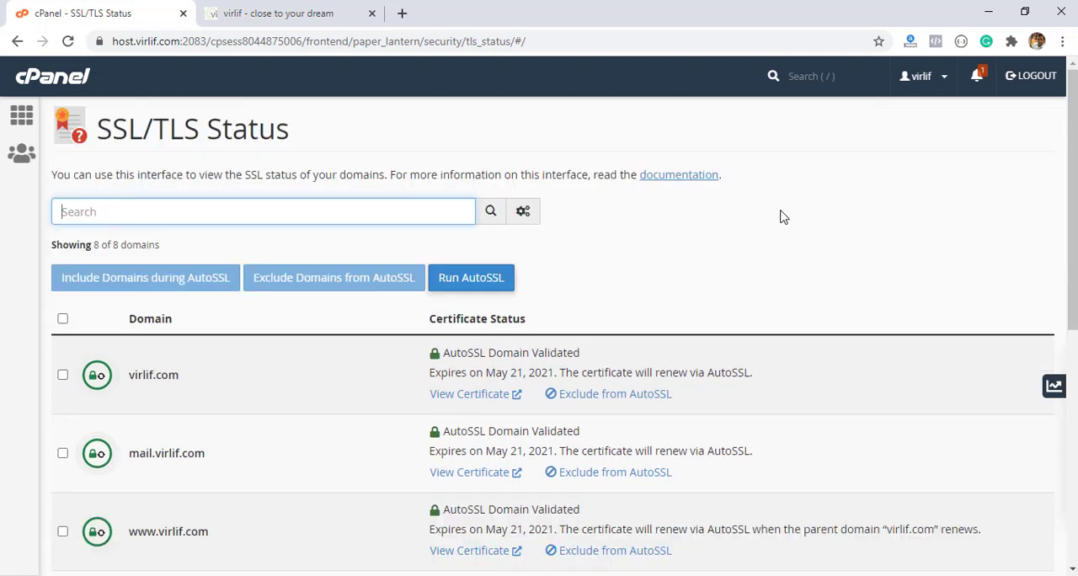
{"action": "mouse_move", "coordinate": [52, 76]}
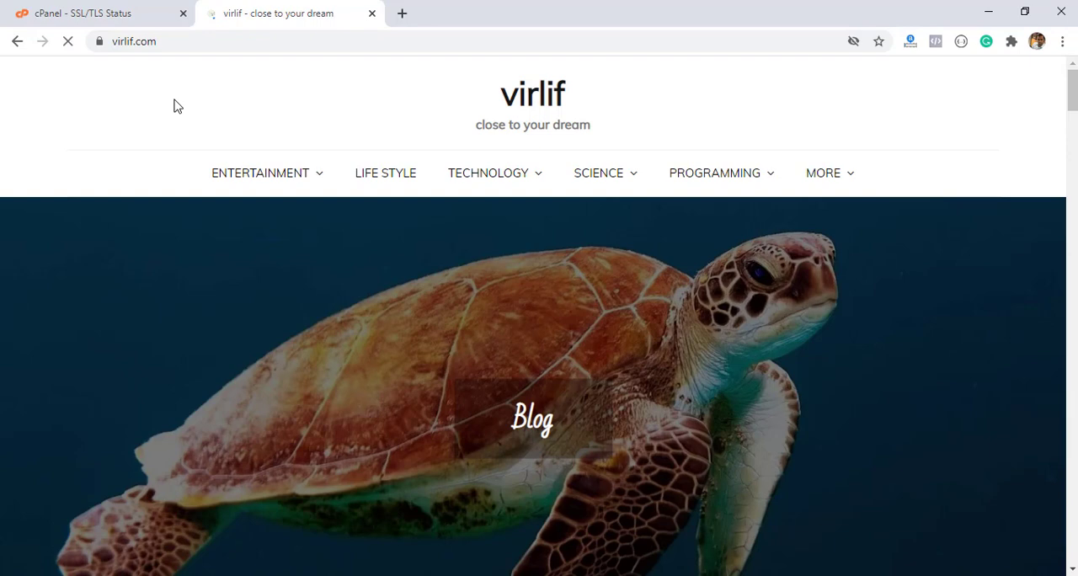
- Reload virlif.com and browse the homepage now served over a secure connection
{"action": "left_click", "coordinate": [99, 41]}
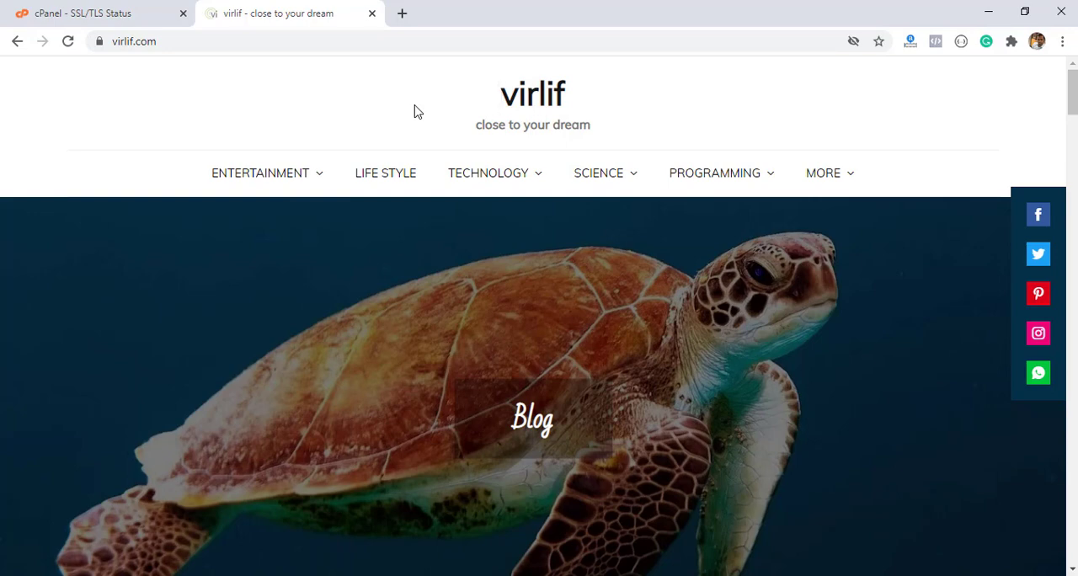
{"action": "scroll", "scroll_direction": "down", "scroll_amount": 3}
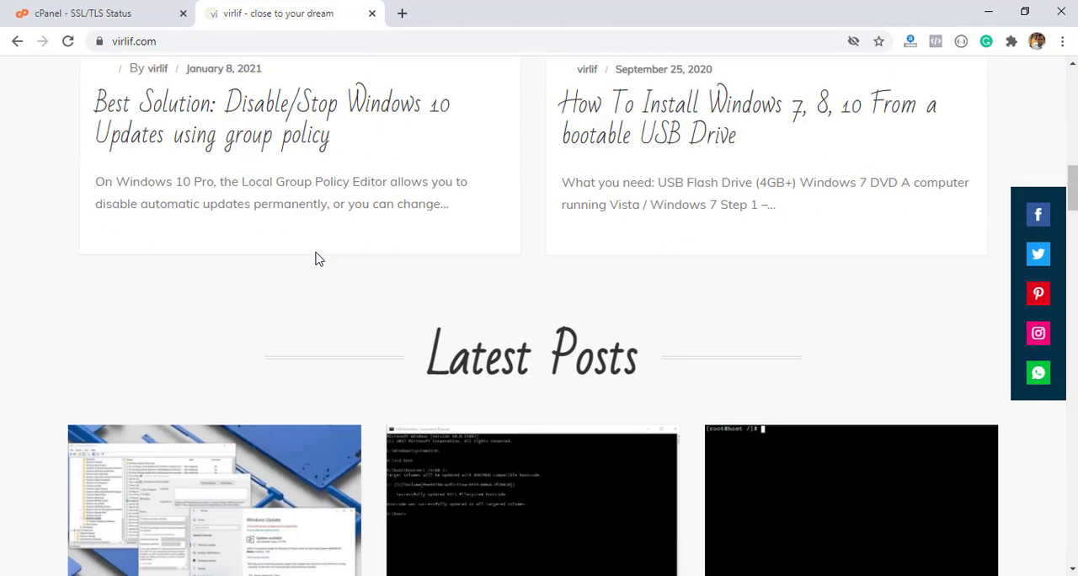
{"action": "scroll", "scroll_direction": "down", "scroll_amount": 3}
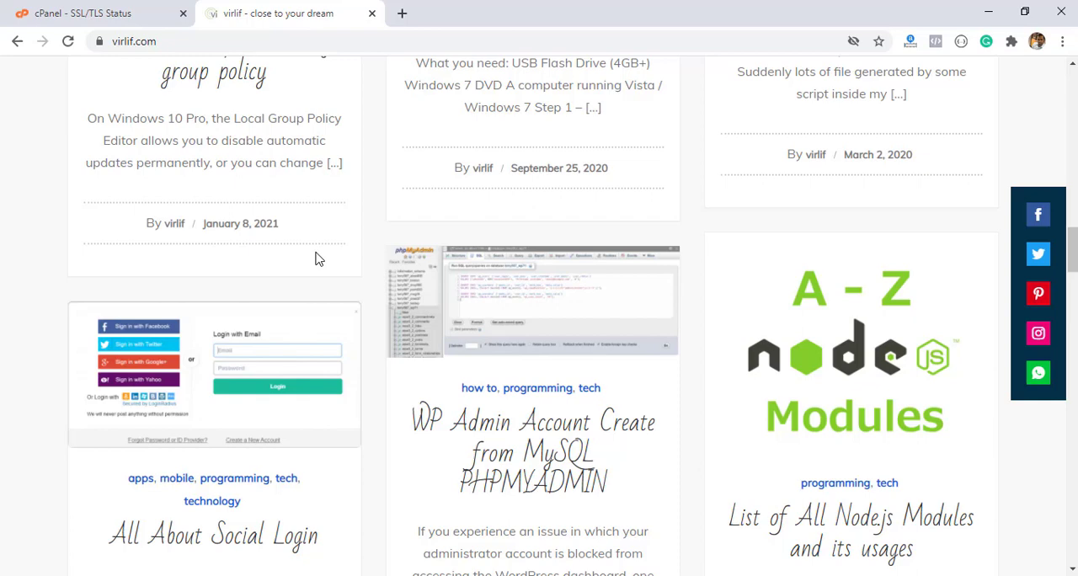
{"action": "mouse_move", "coordinate": [320, 259]}
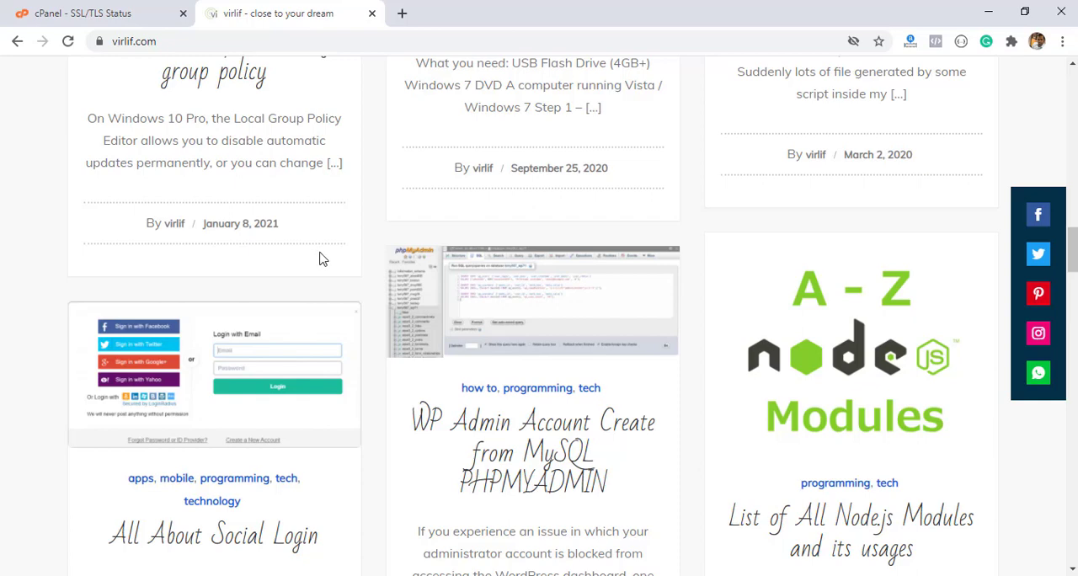